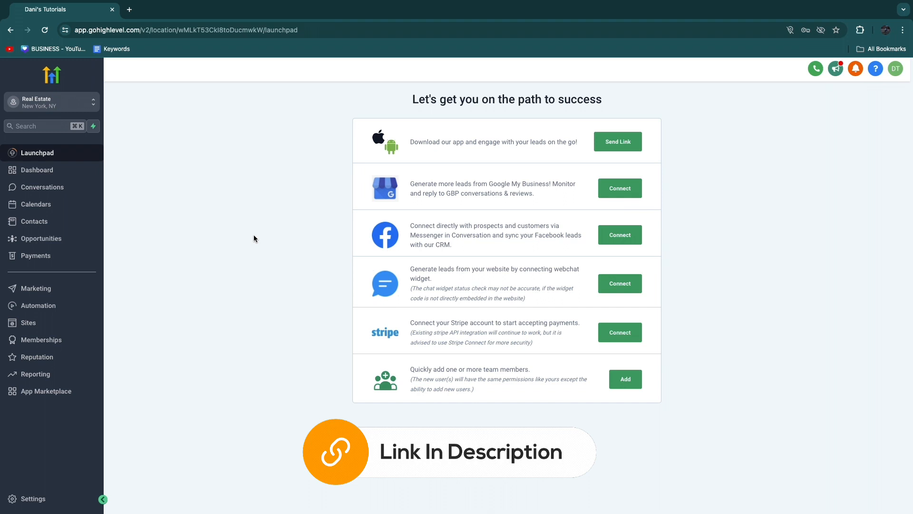
Step: Browse the sub-account list and review the Google My Business description
left_click(52, 102)
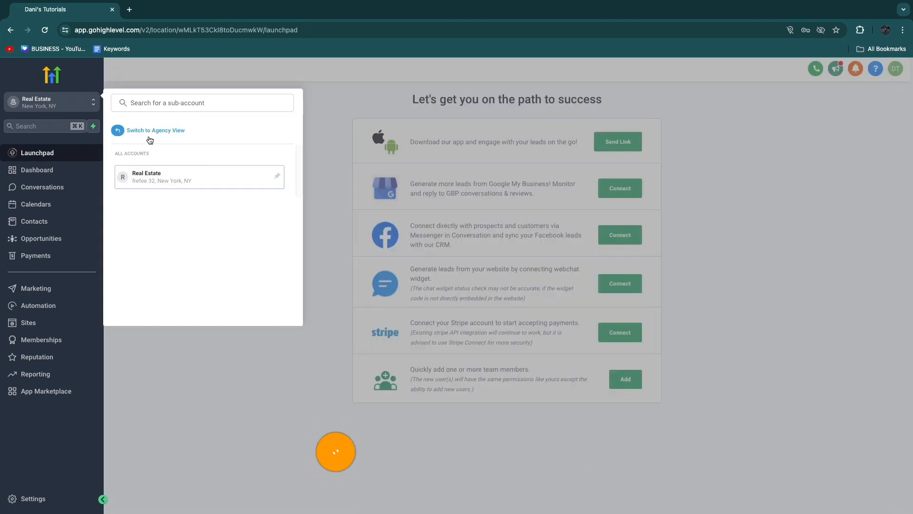
left_click(201, 103)
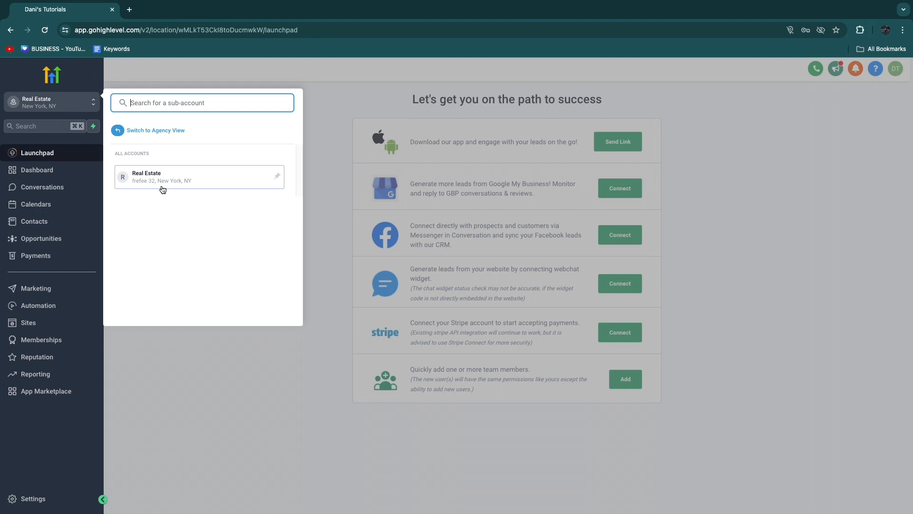
mouse_move(230, 367)
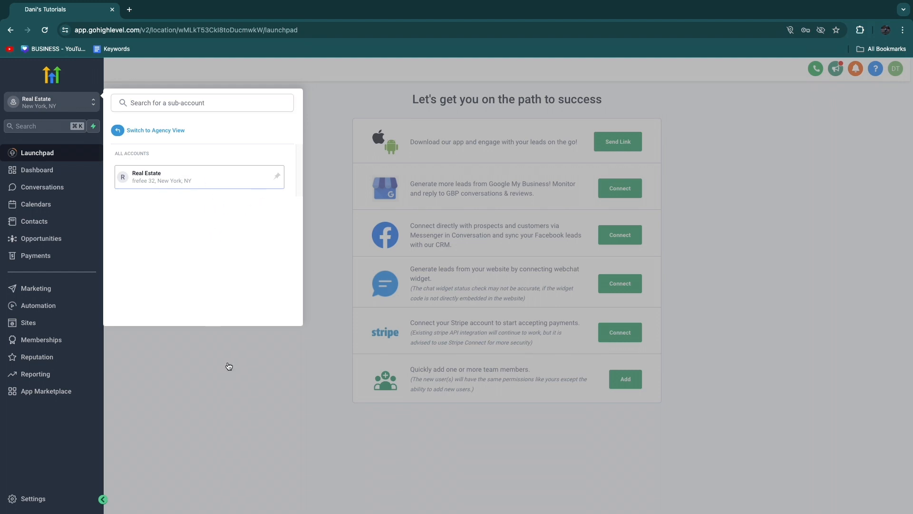
left_click(280, 324)
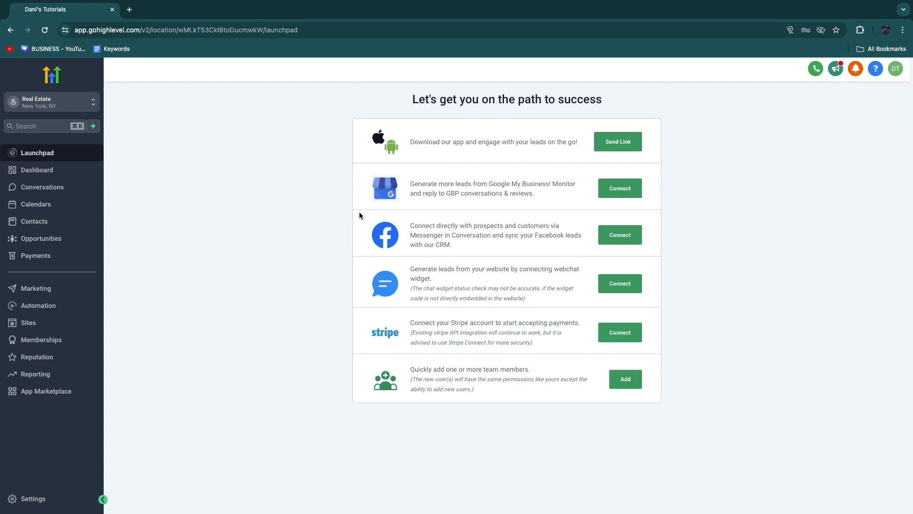
mouse_move(32, 152)
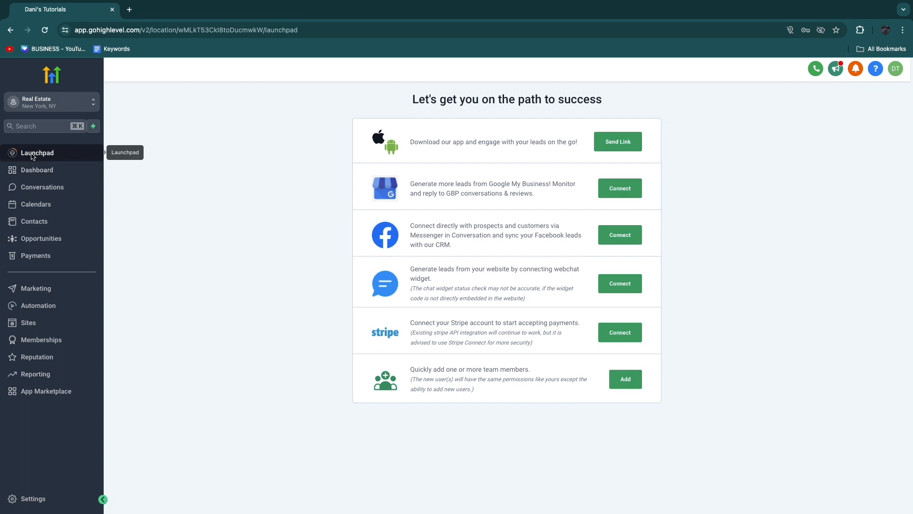
mouse_move(412, 181)
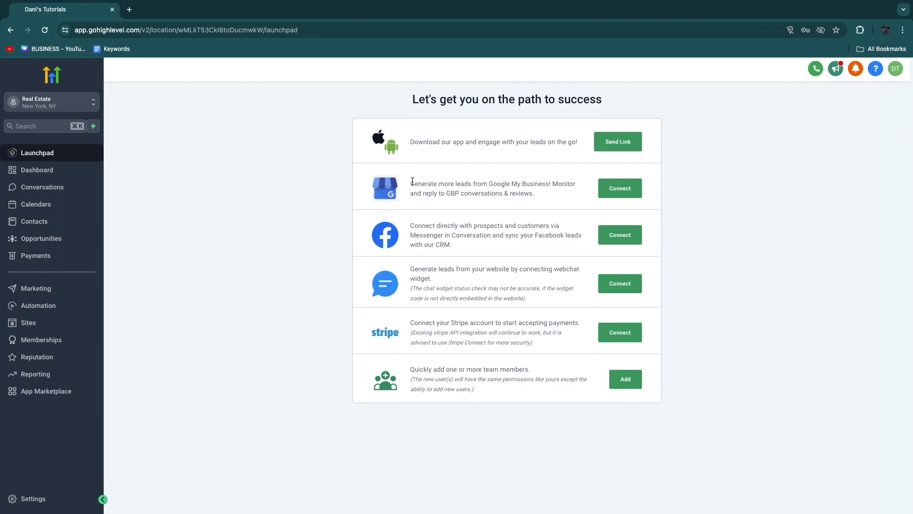
left_click_drag(411, 184, 541, 183)
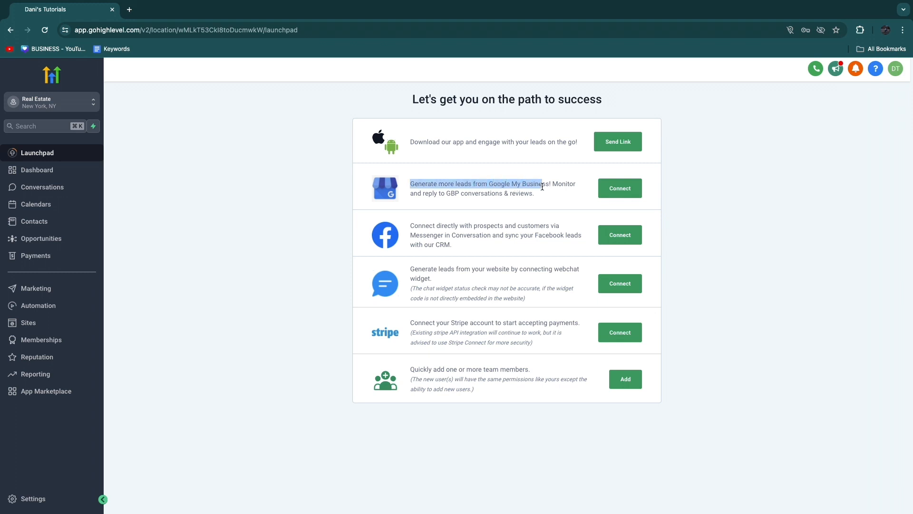
left_click_drag(540, 184, 458, 193)
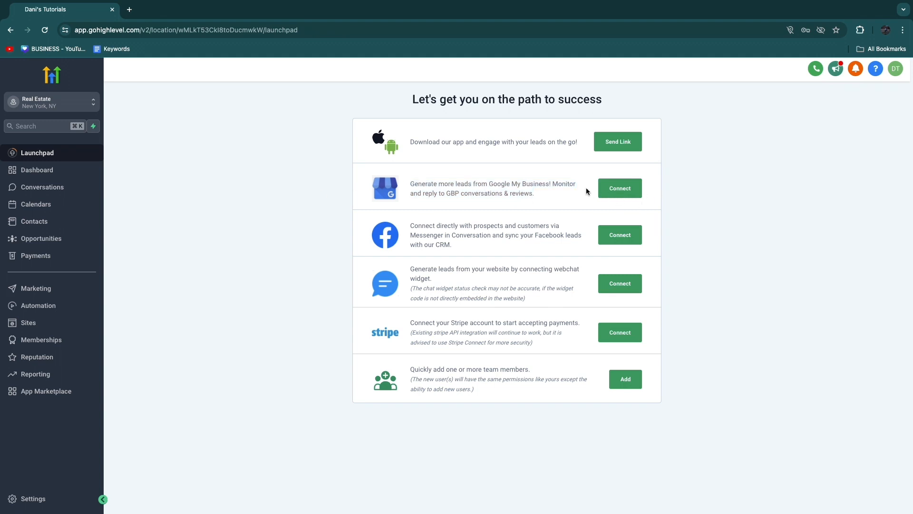
mouse_move(627, 192)
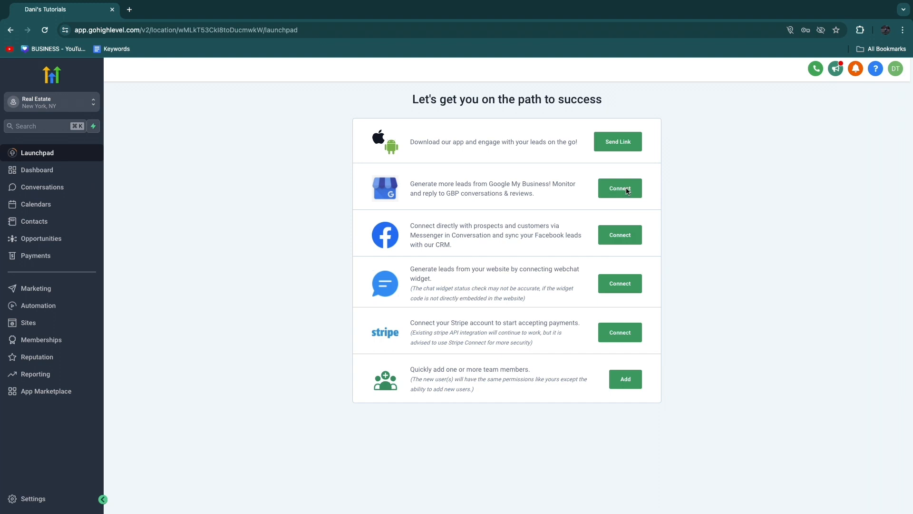
mouse_move(381, 188)
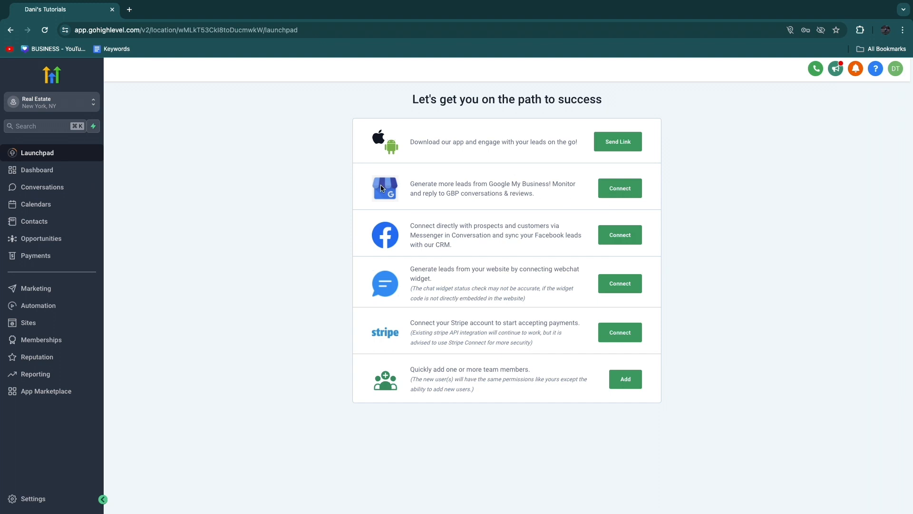
mouse_move(427, 180)
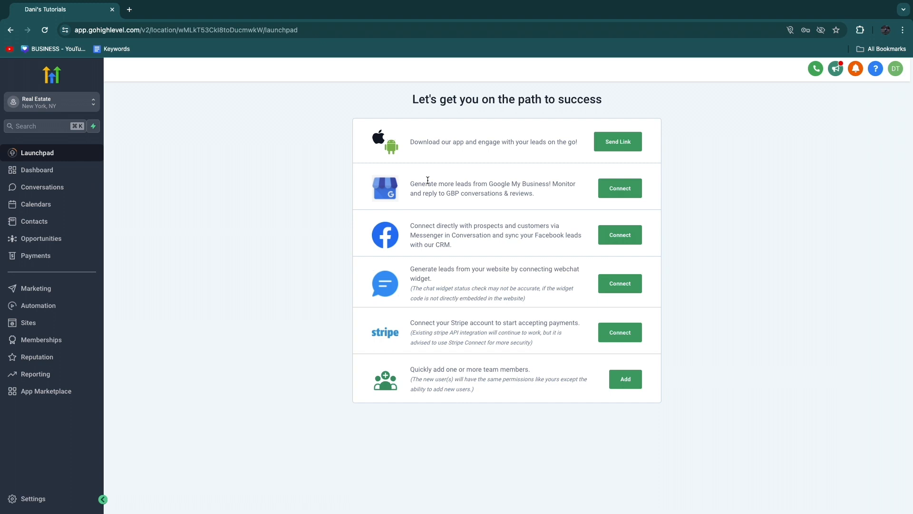
mouse_move(623, 196)
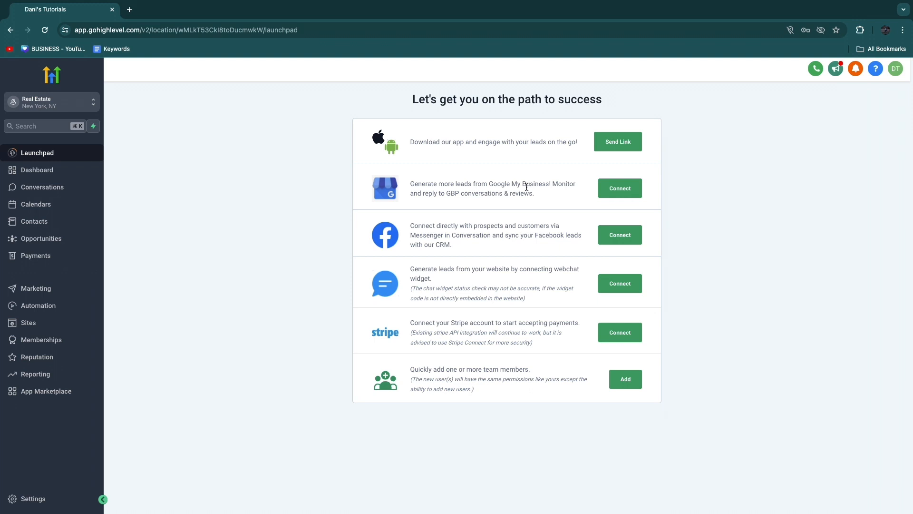
mouse_move(517, 178)
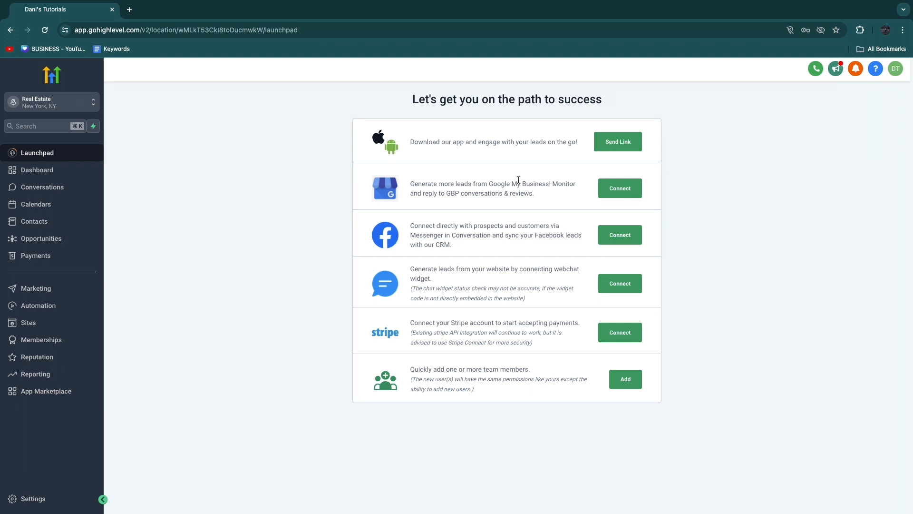
mouse_move(37, 357)
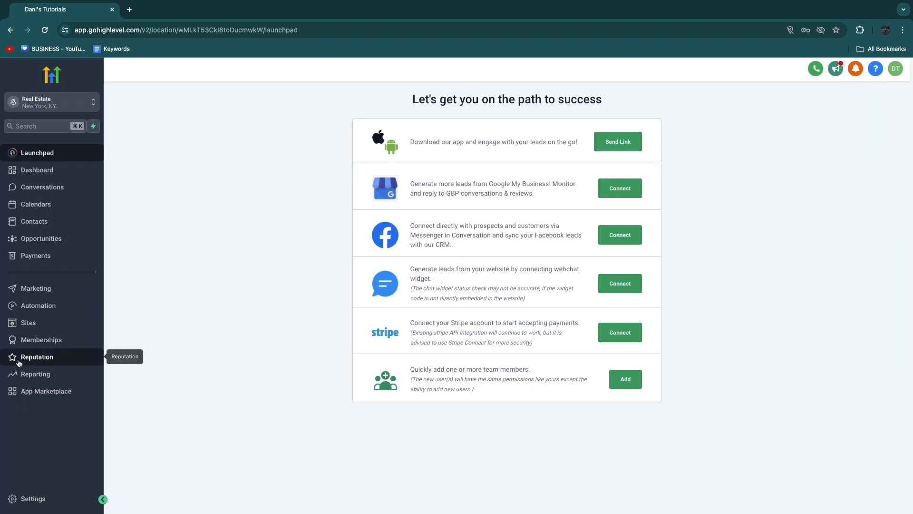
Step: Go to Reputation > Requests, which reports no review requests sent yet
left_click(37, 357)
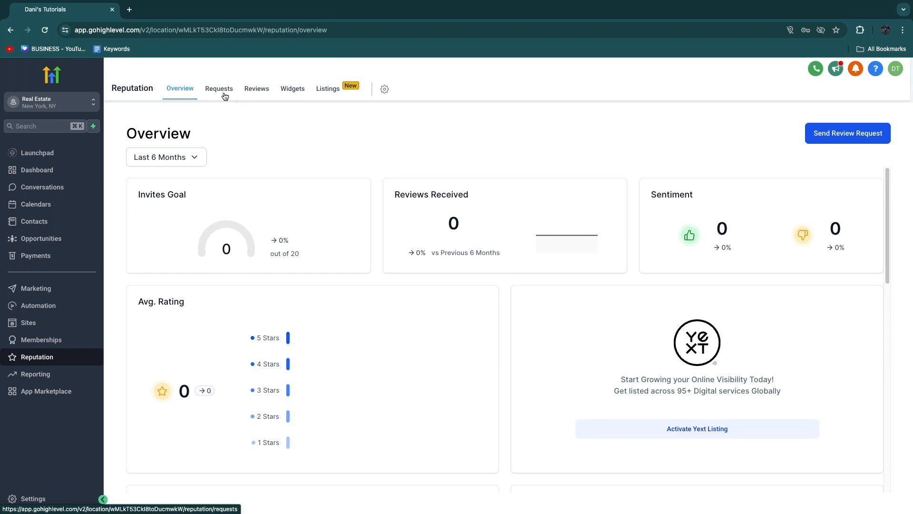
left_click(846, 133)
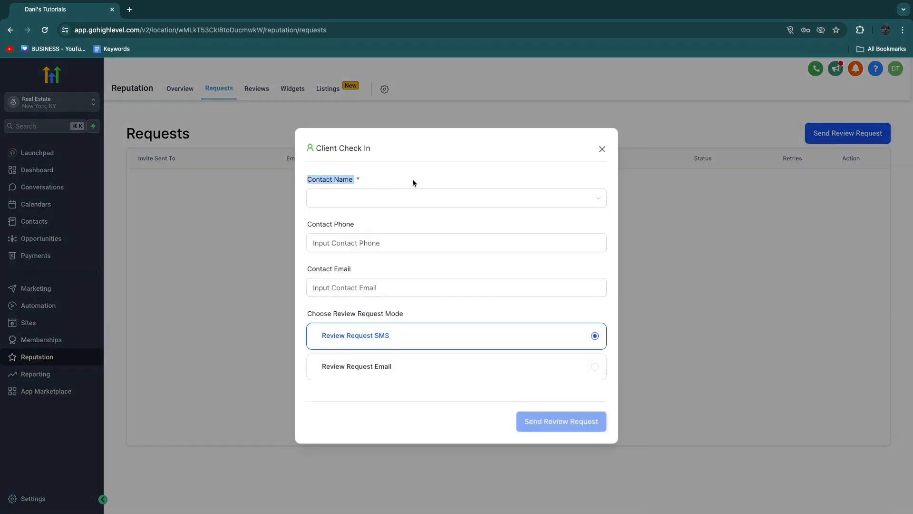
mouse_move(115, 204)
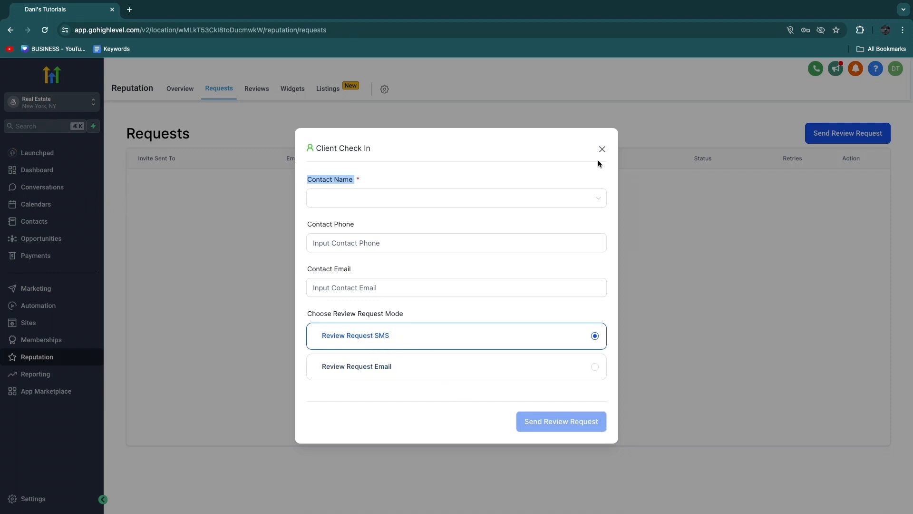
left_click(602, 150)
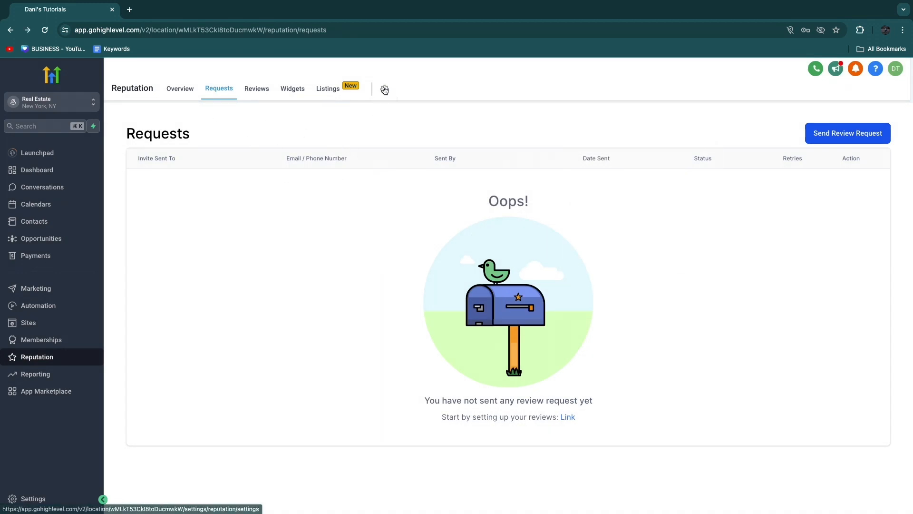
Step: Reach the Review Link section of Reputation settings, showing Custom Link chosen
left_click(384, 89)
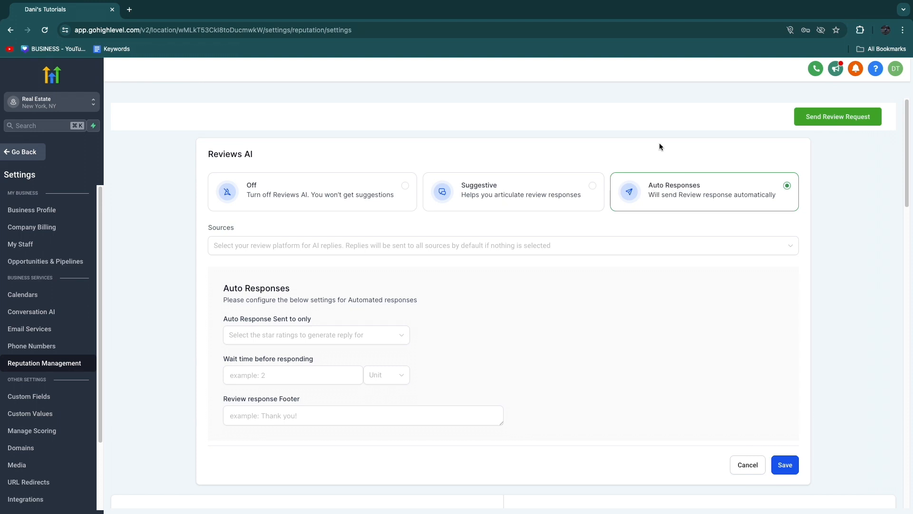
mouse_move(559, 198)
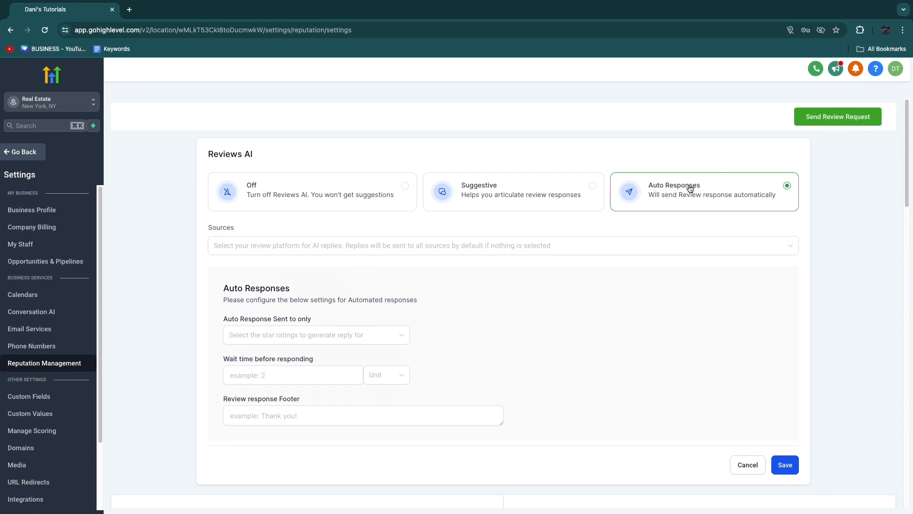
scroll("down", 3)
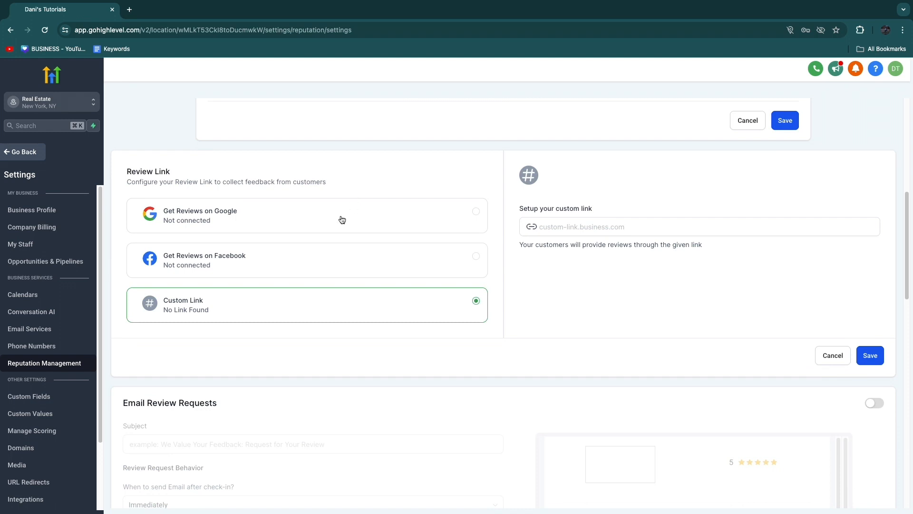
Step: Select the Google review link and set email review requests to send 1 Hour after check-in
scroll("down", 3)
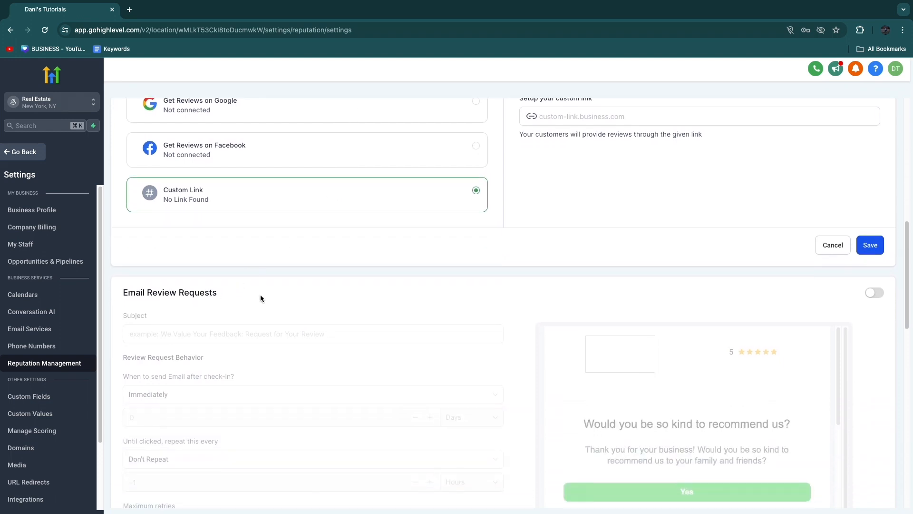
left_click(874, 279)
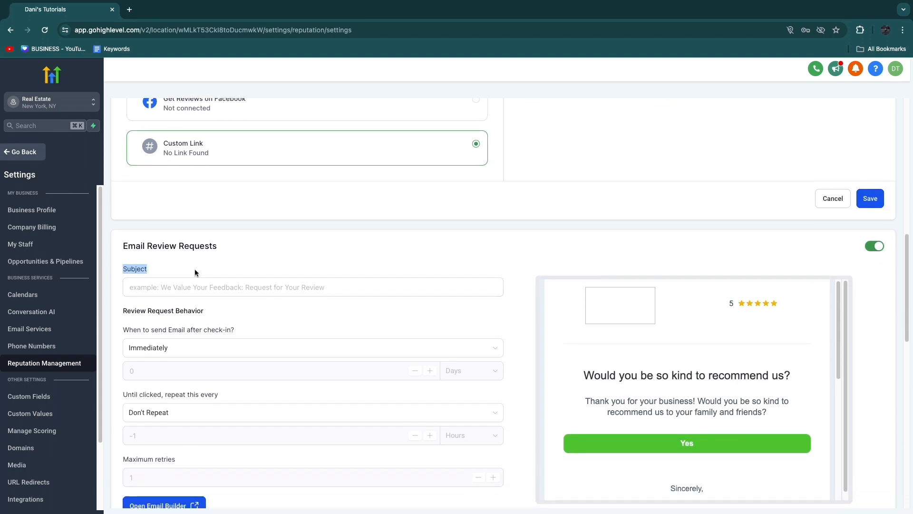
left_click(313, 286)
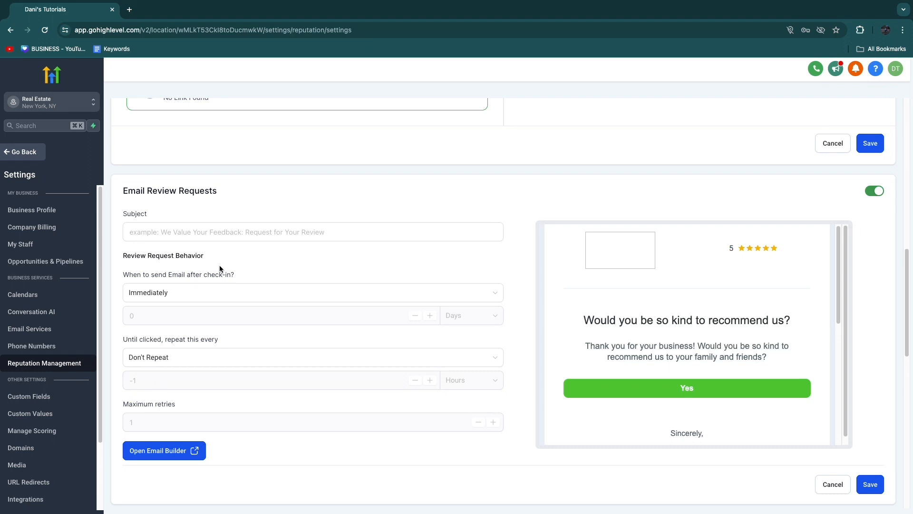
left_click(313, 292)
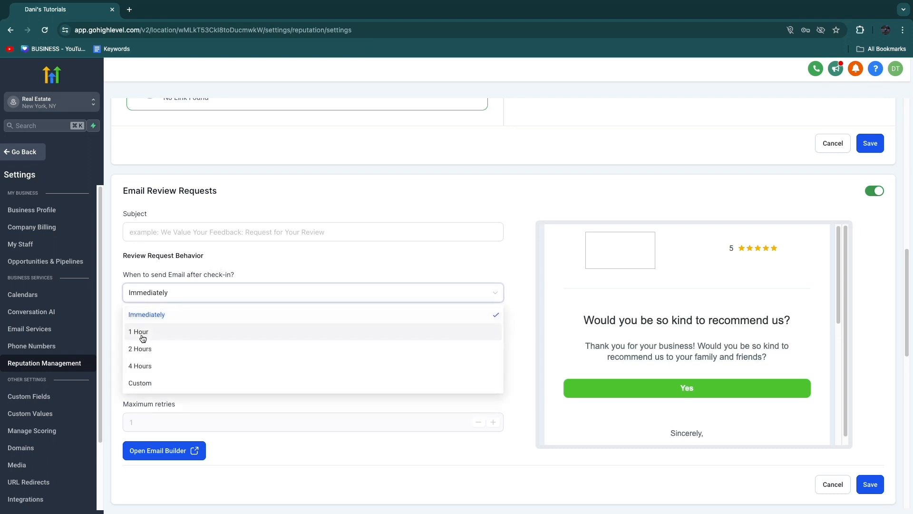
left_click(139, 332)
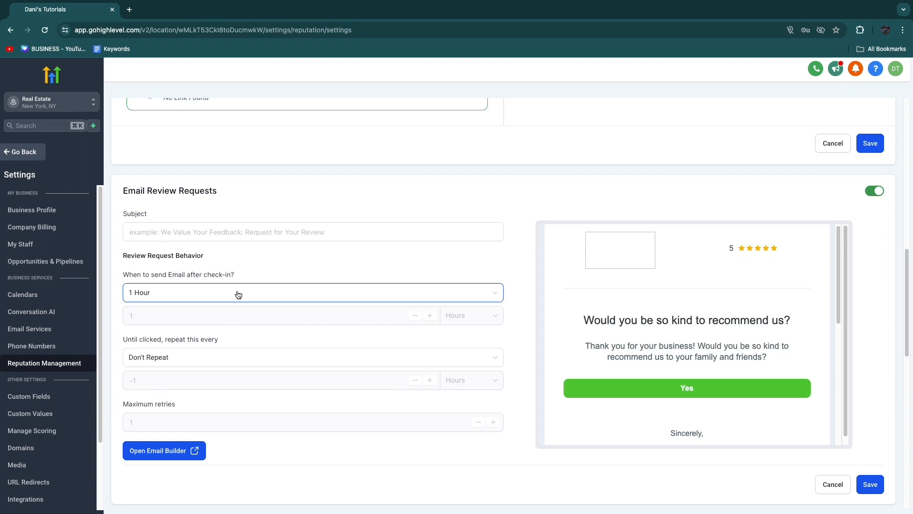
mouse_move(182, 291)
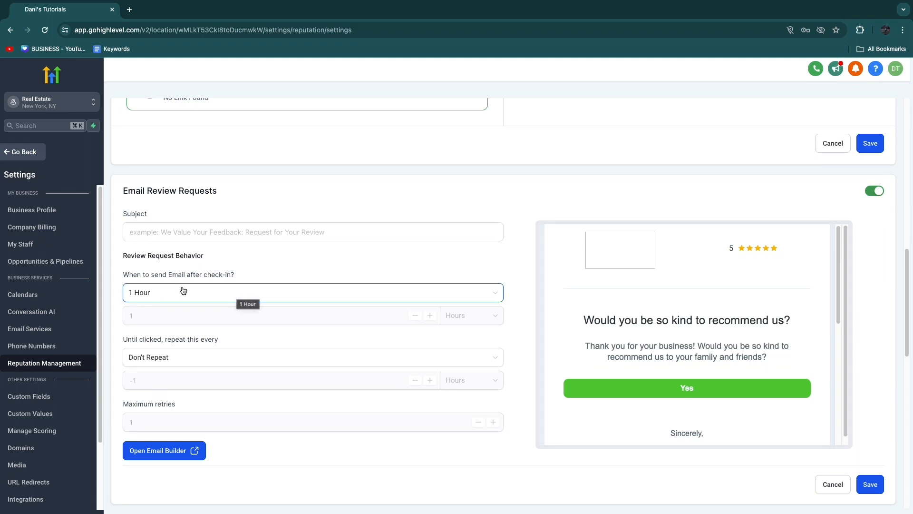
mouse_move(180, 289)
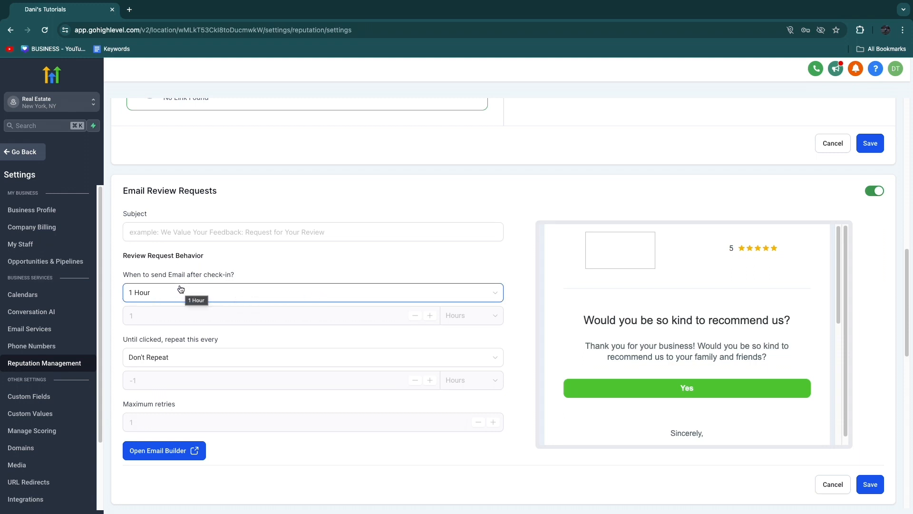
scroll("down", 3)
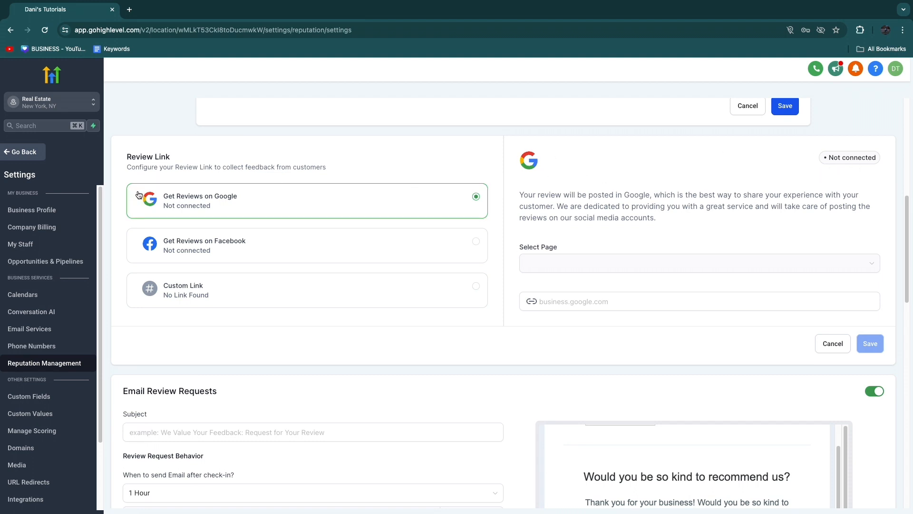
mouse_move(282, 217)
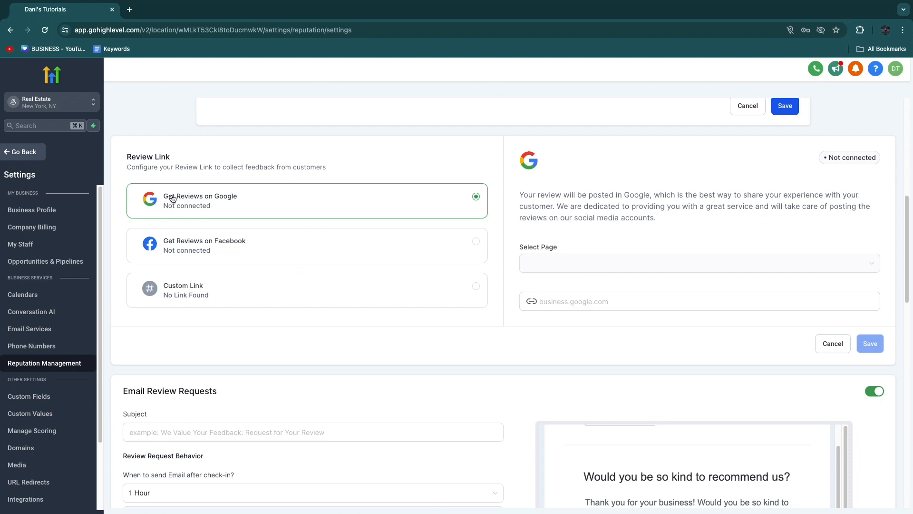
mouse_move(286, 289)
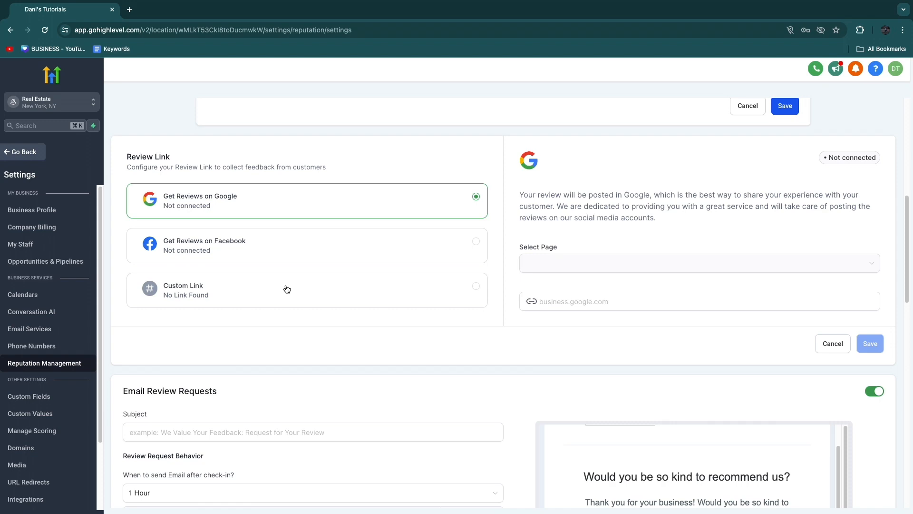
Step: Switch on SMS review requests and confirm the email delay stays at 1 Hour
scroll("down", 3)
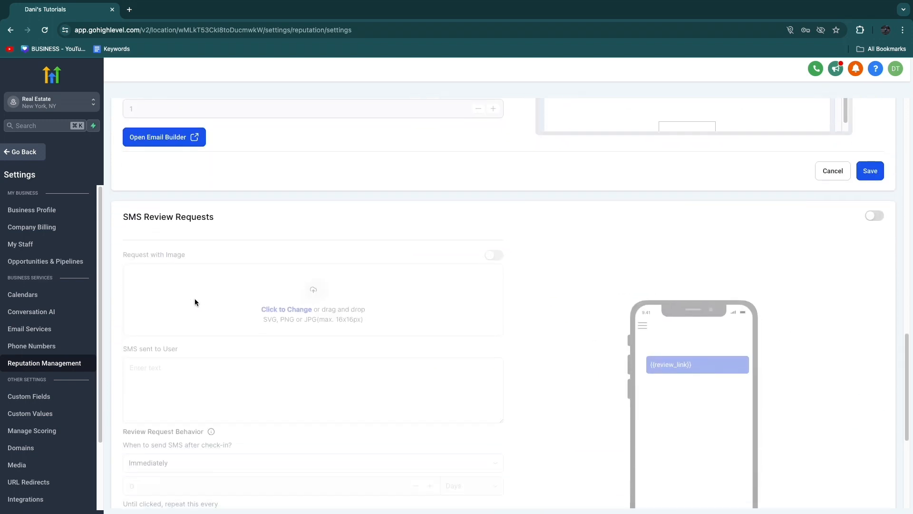
left_click(874, 216)
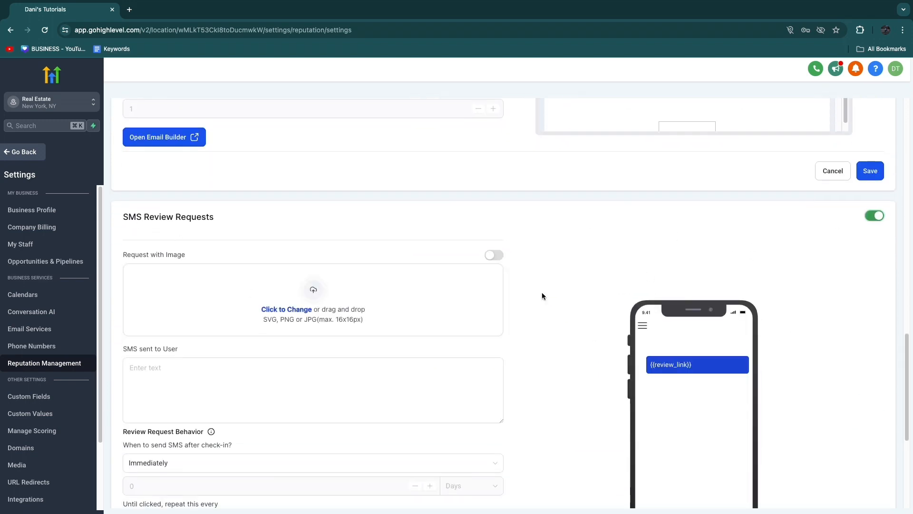
scroll("down", 3)
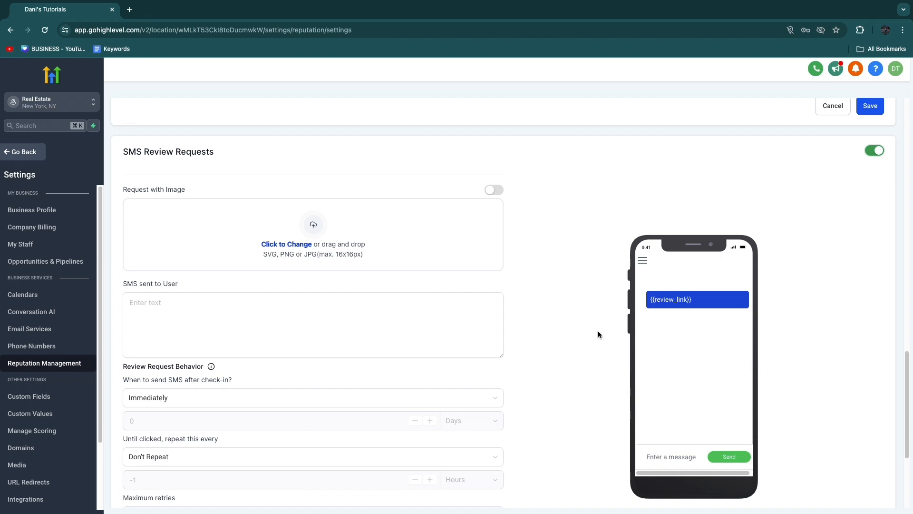
scroll("down", 3)
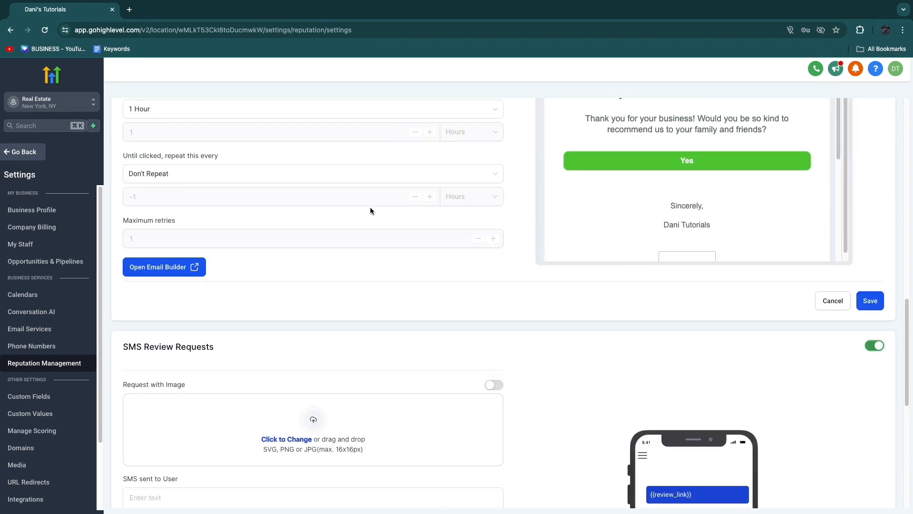
left_click(313, 313)
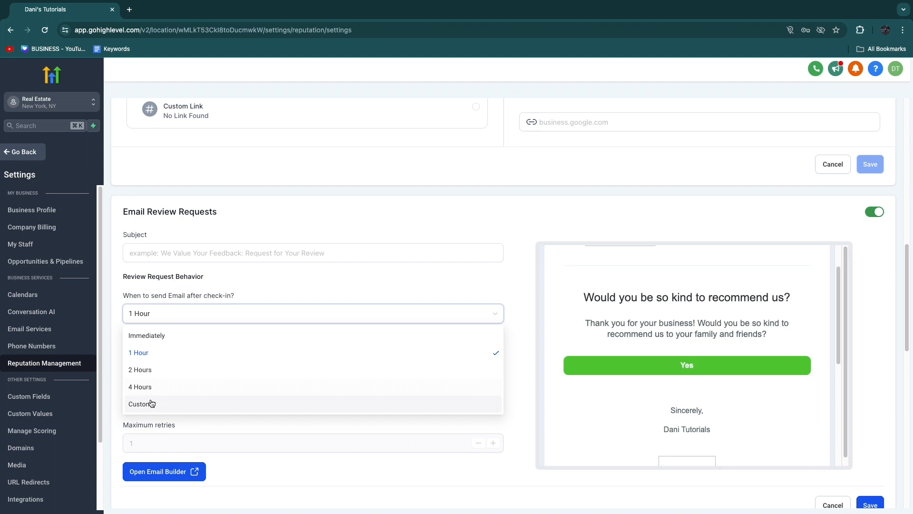
left_click(141, 404)
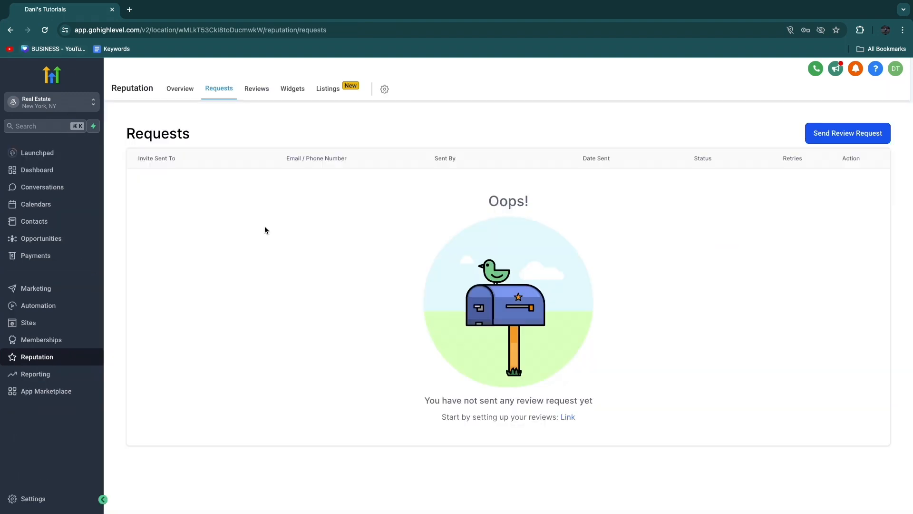
mouse_move(216, 185)
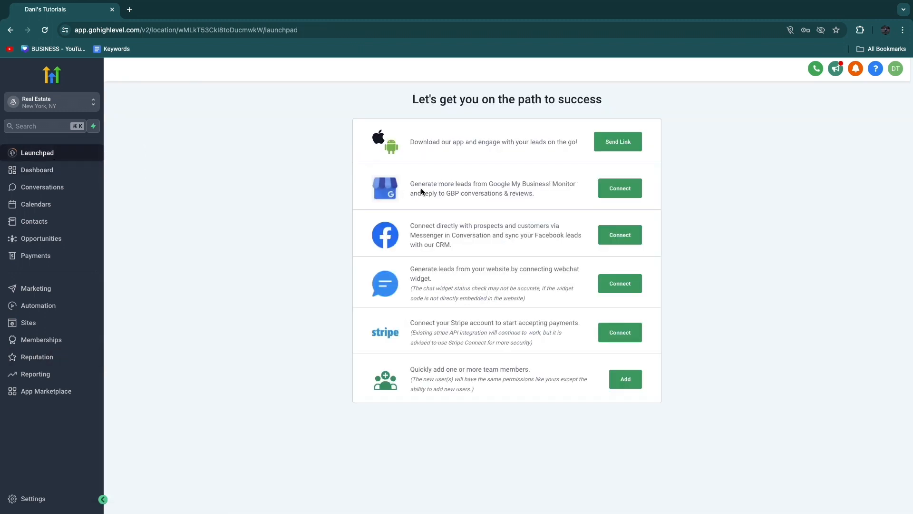
mouse_move(37, 356)
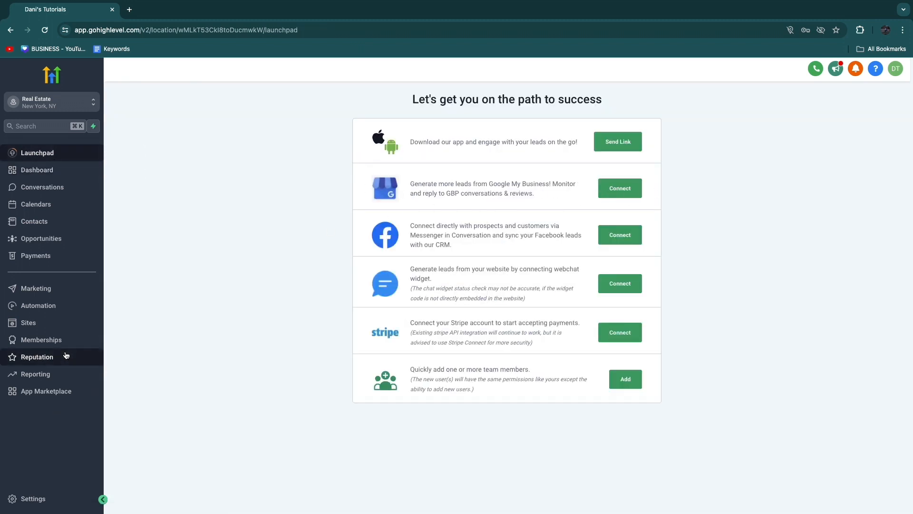
Step: Revisit Reputation settings to verify the Google link, 1 Hour email delay and SMS request state
left_click(37, 357)
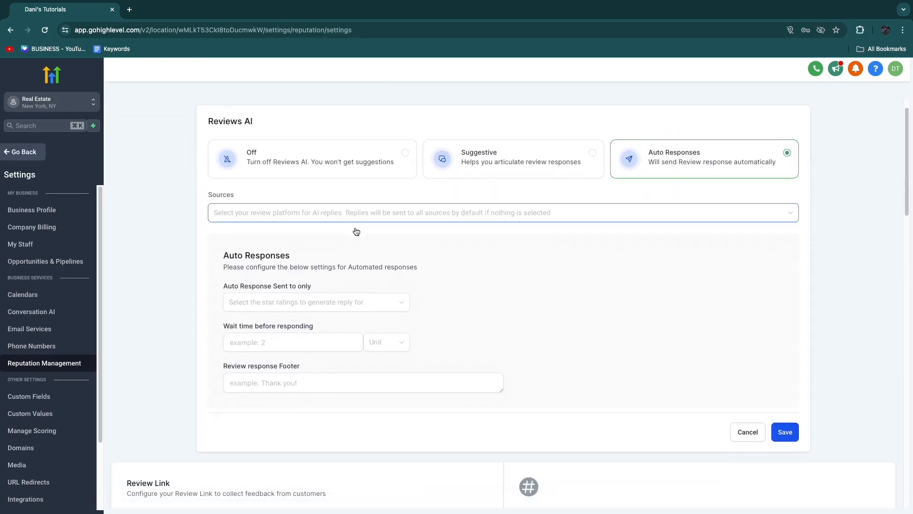
scroll("down", 3)
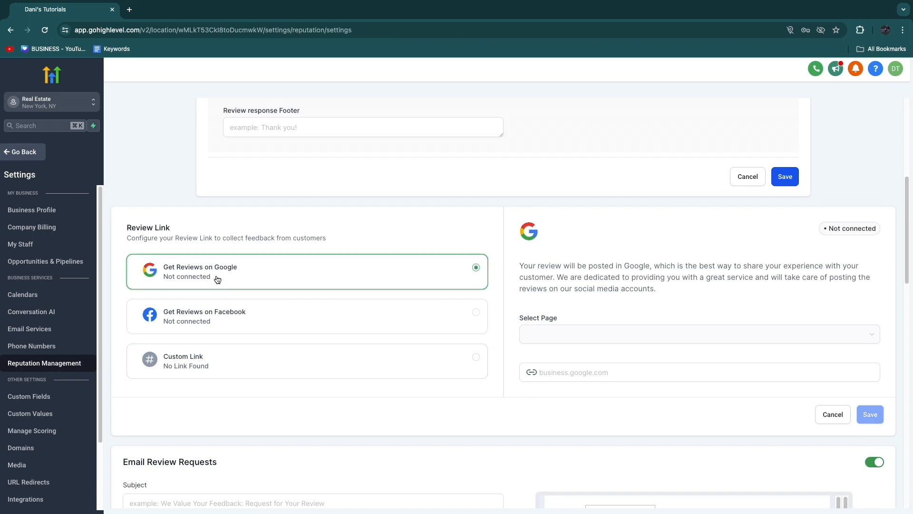
scroll("down", 3)
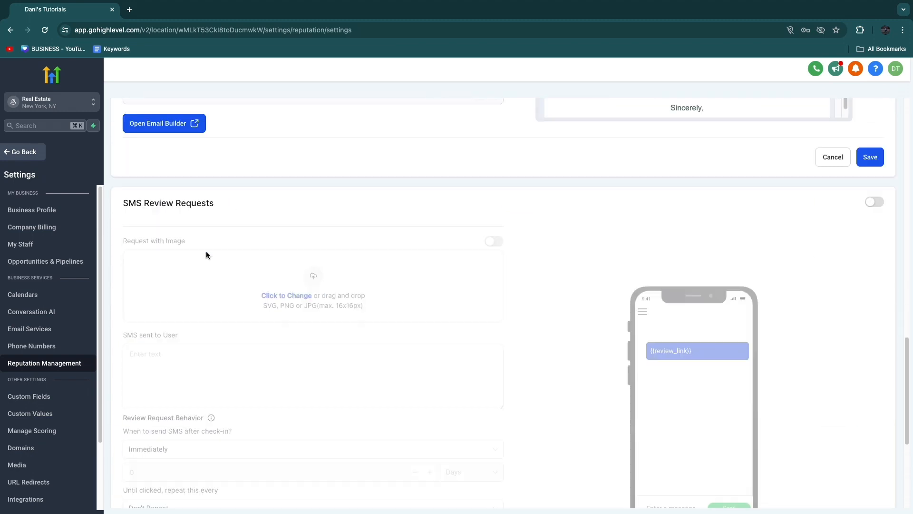
scroll("up", 3)
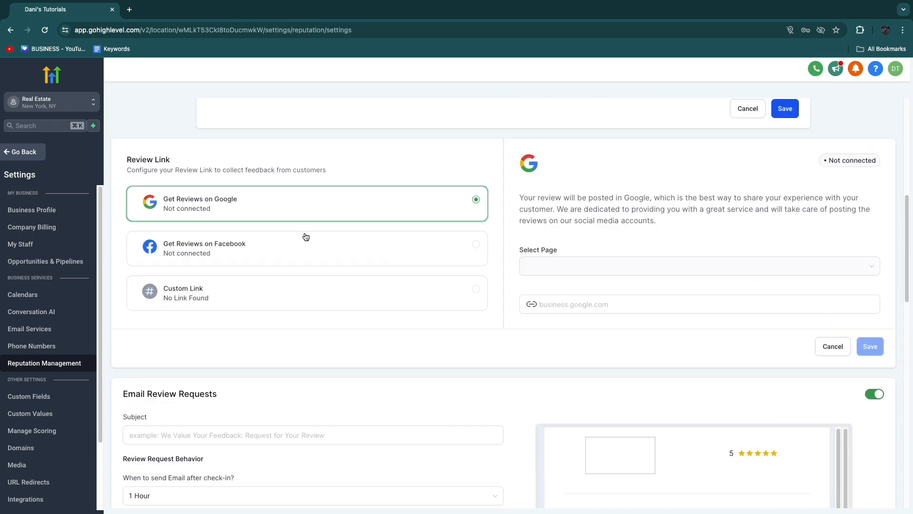
scroll("down", 3)
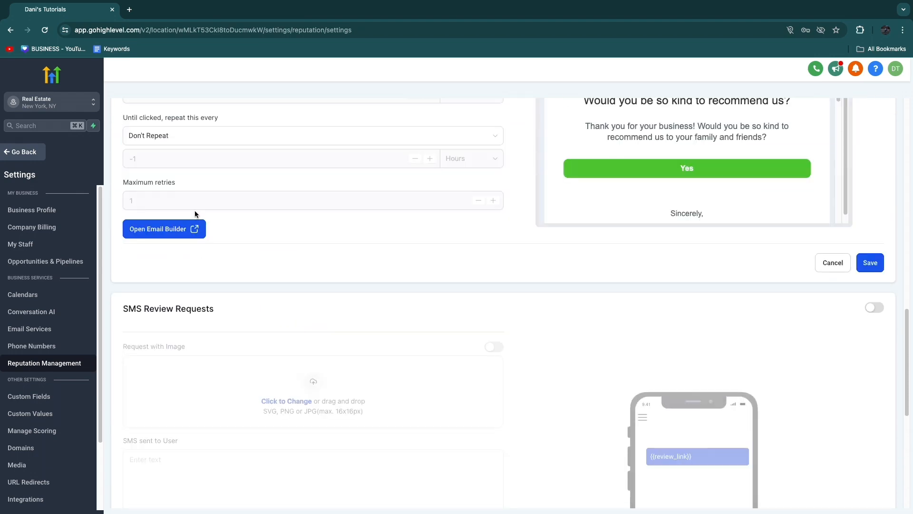
scroll("down", 3)
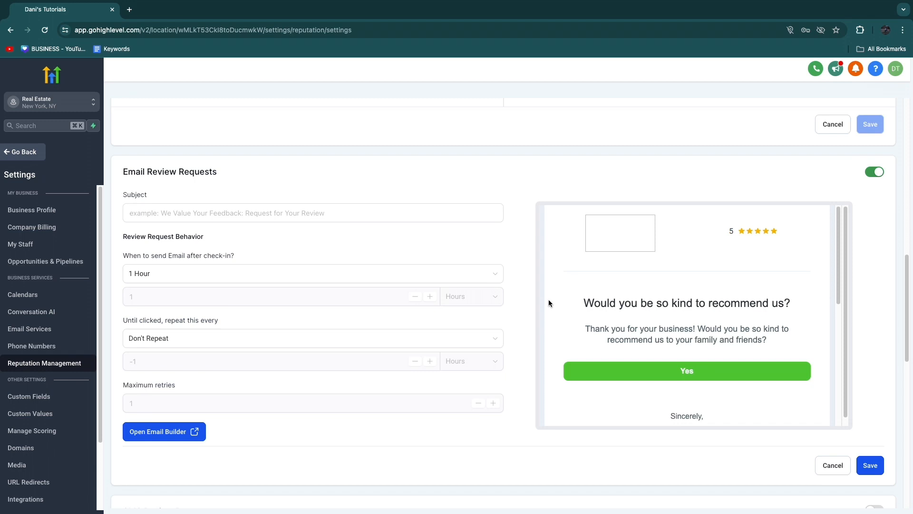